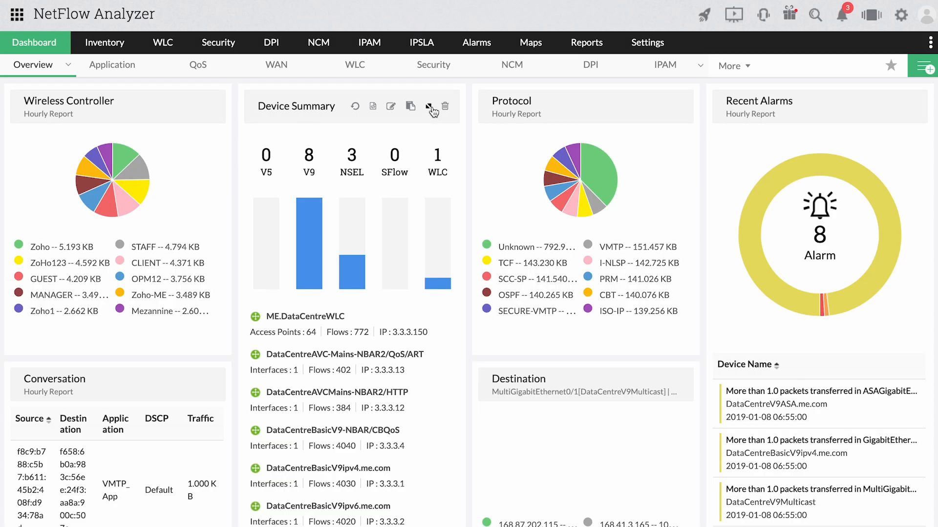
Expand the Device Summary widget to full view and scroll through it
left_click(428, 107)
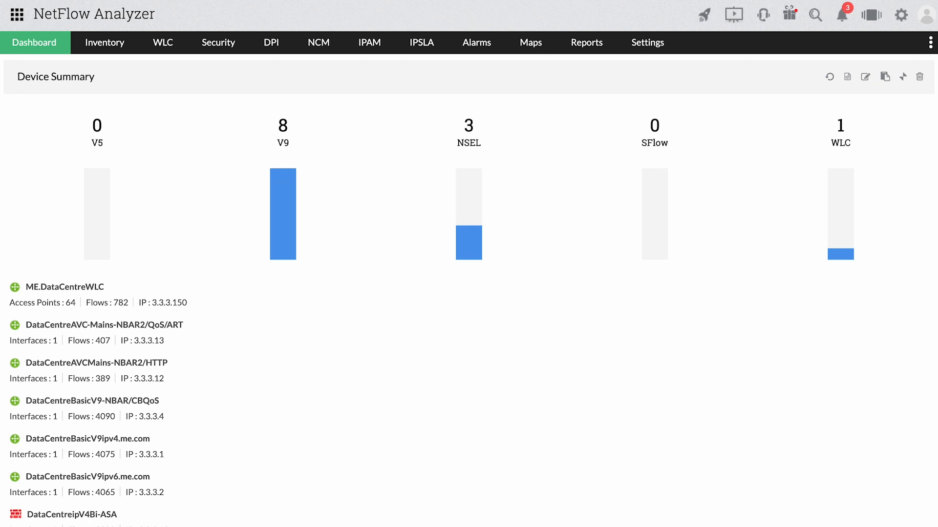
scroll("down", 3)
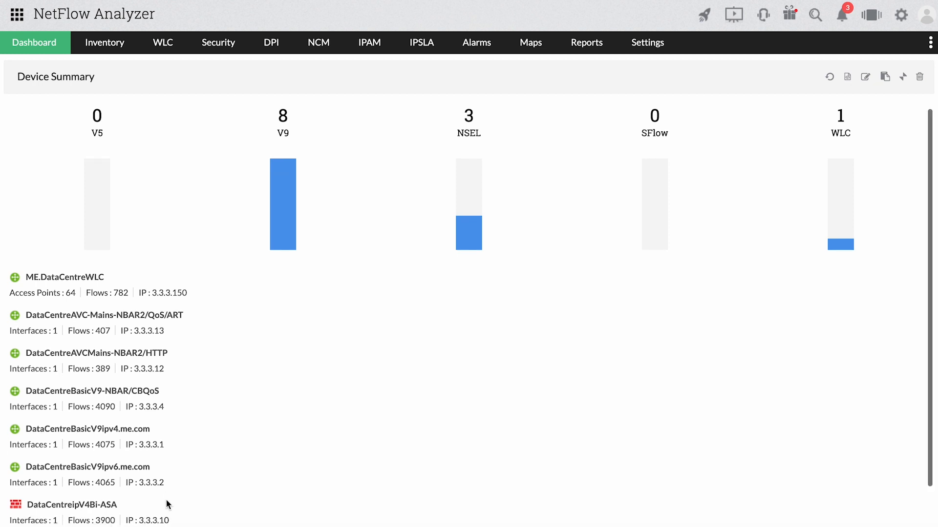
scroll("down", 3)
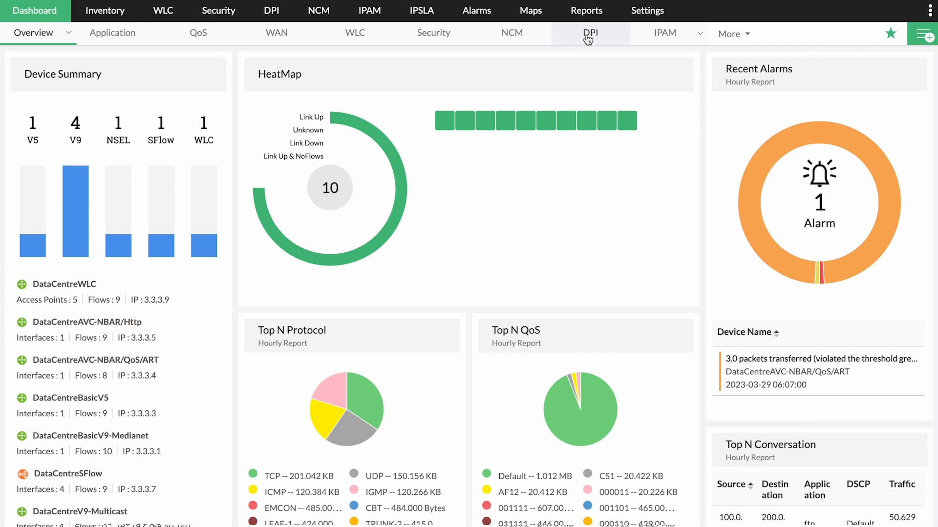
Switch to the DPI dashboard and list application traffic by URL
left_click(589, 33)
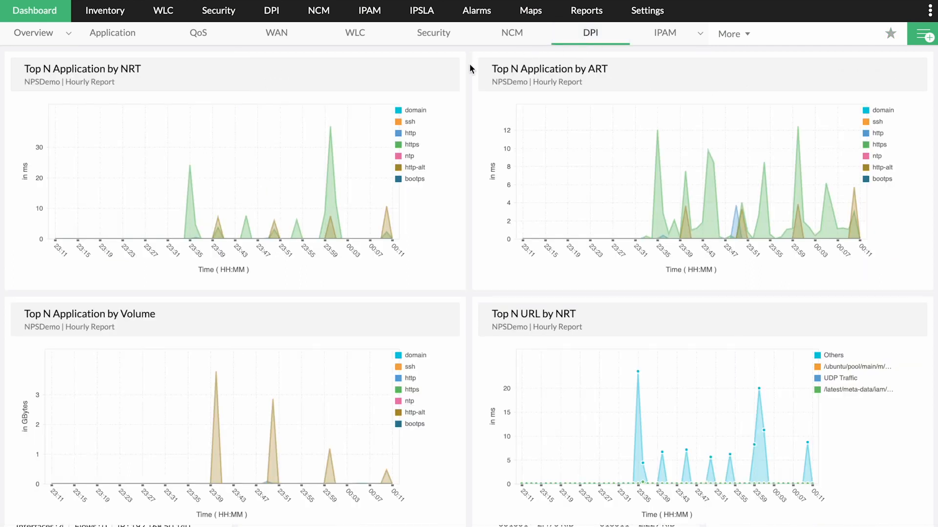
scroll("down", 3)
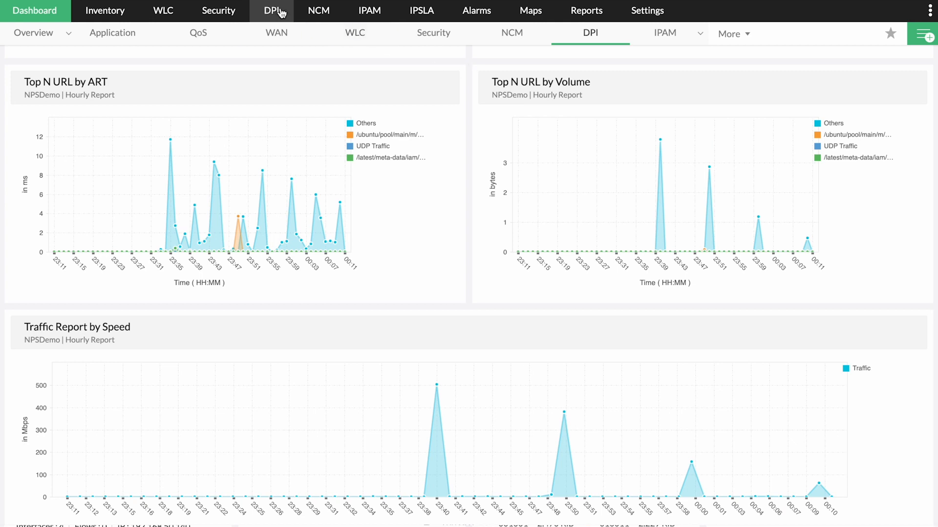
left_click(272, 10)
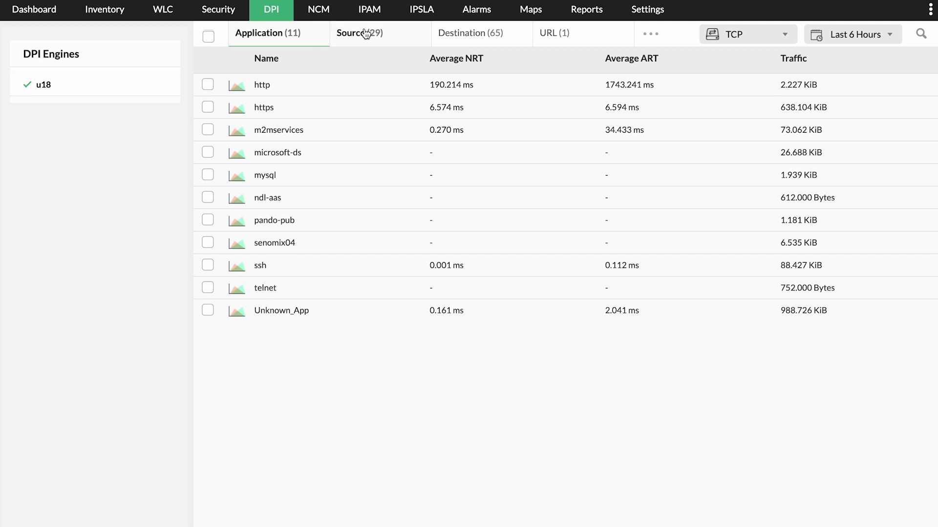
left_click(551, 33)
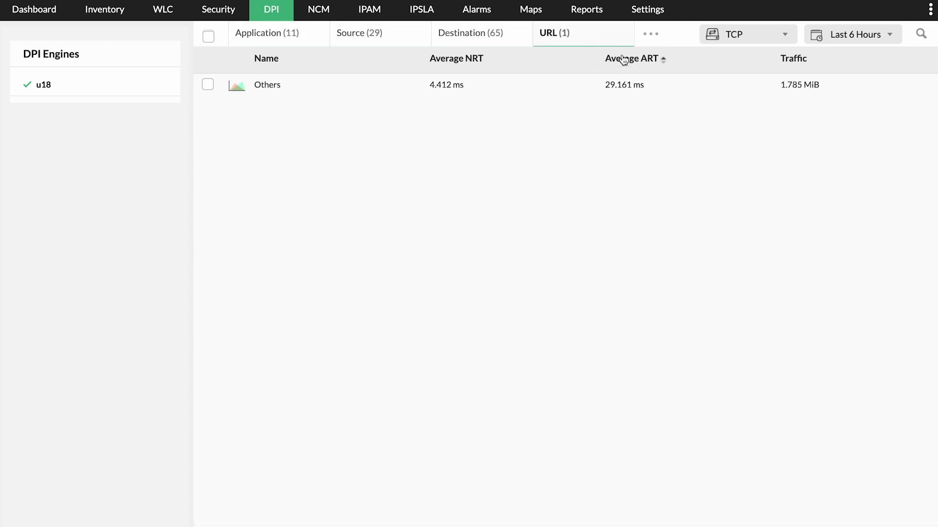
Filter DPI traffic to UDP, generate the forensics report and view per-application results
left_click(746, 34)
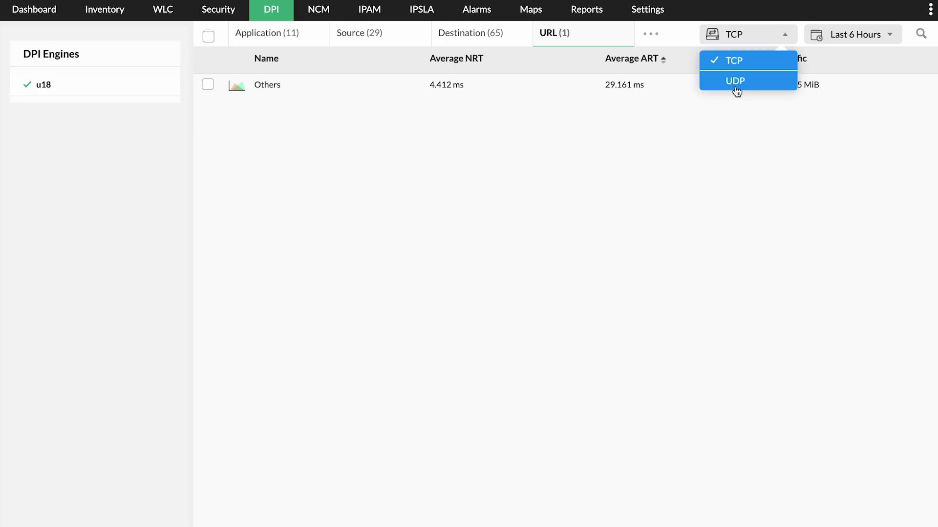
left_click(586, 10)
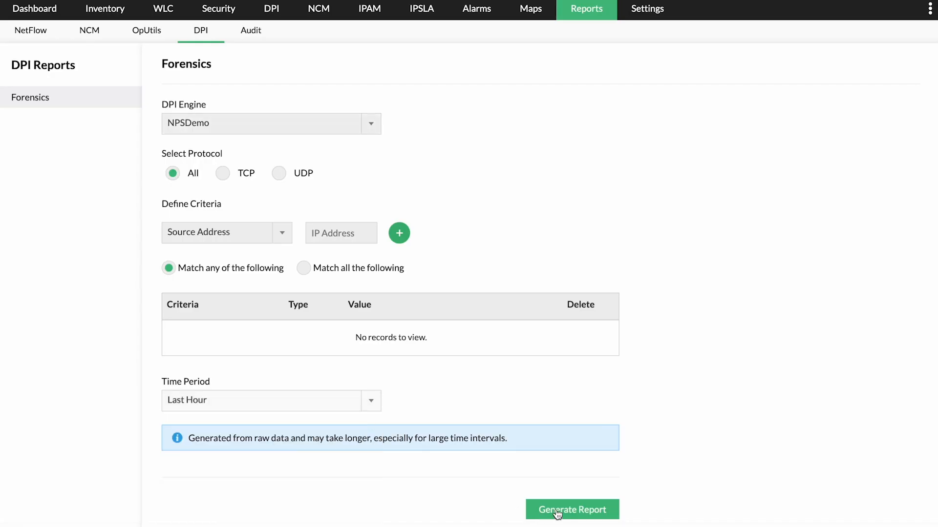
left_click(571, 510)
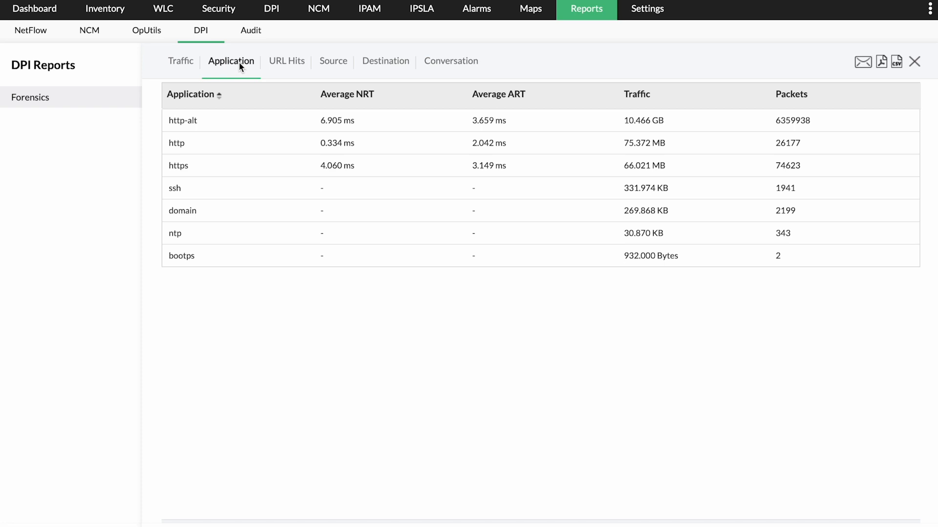
left_click(34, 9)
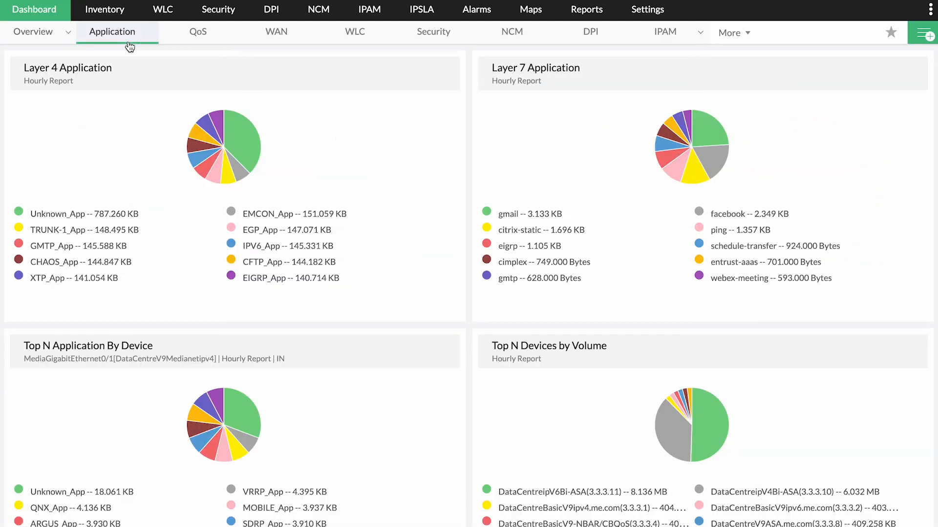
Review the Security Analytics detection algorithms list in NetFlow settings
left_click(647, 10)
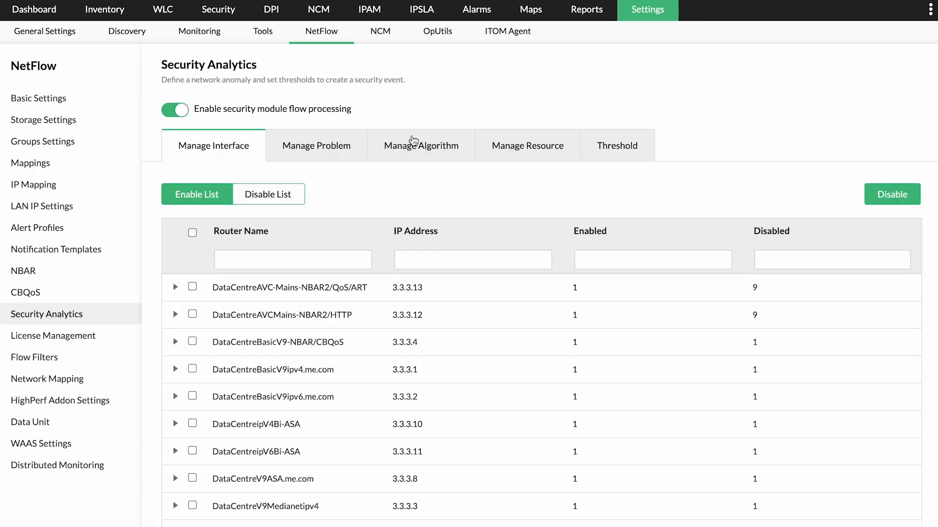
left_click(421, 145)
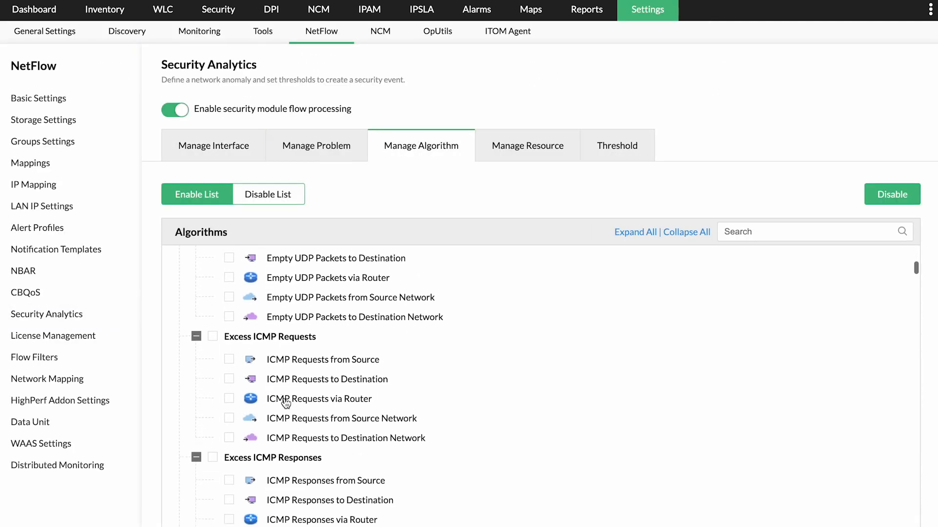
scroll("down", 3)
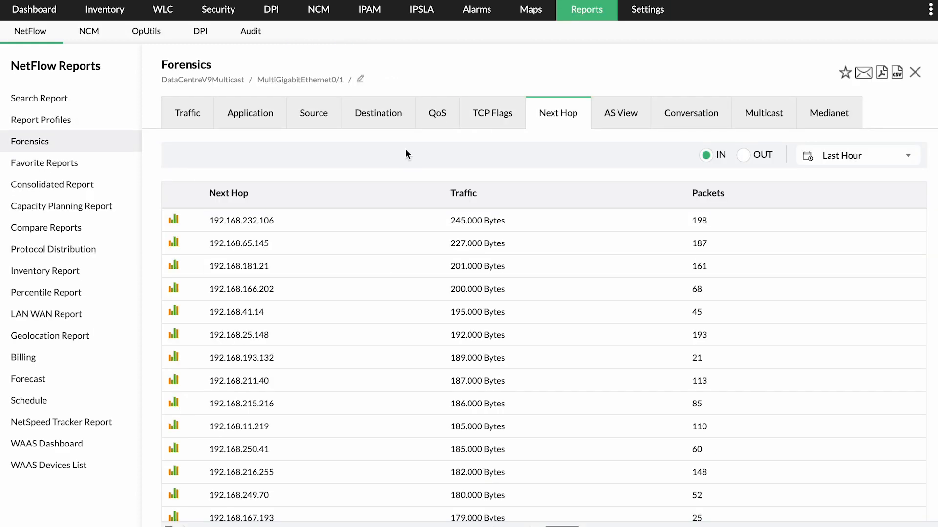
Show the forensics report's traffic graph as packet counts
left_click(187, 112)
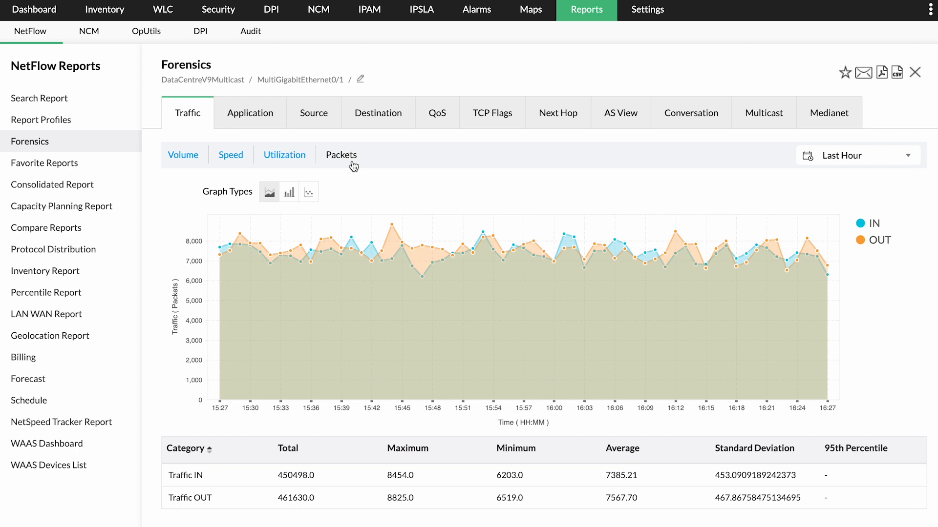
left_click(648, 10)
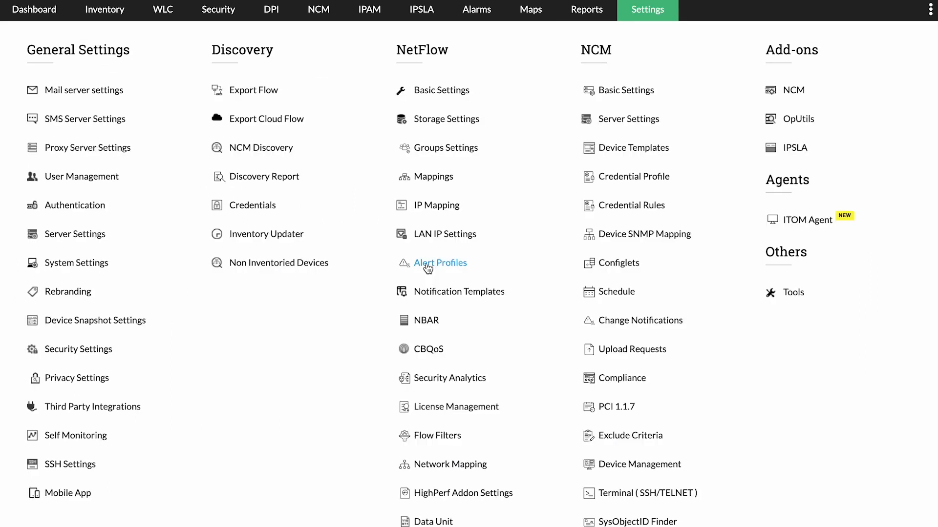
View the NetFlow alert profiles under the Aggregated and then the Security categories
left_click(440, 262)
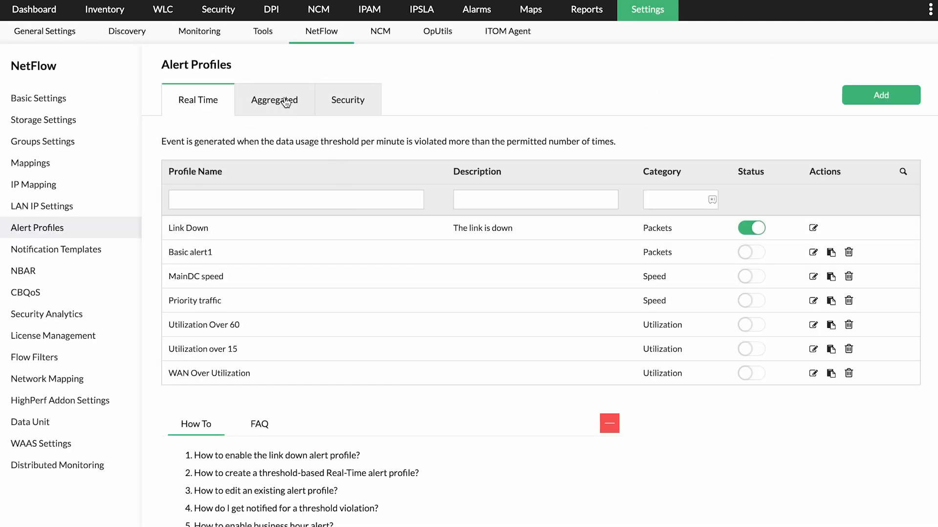
left_click(275, 100)
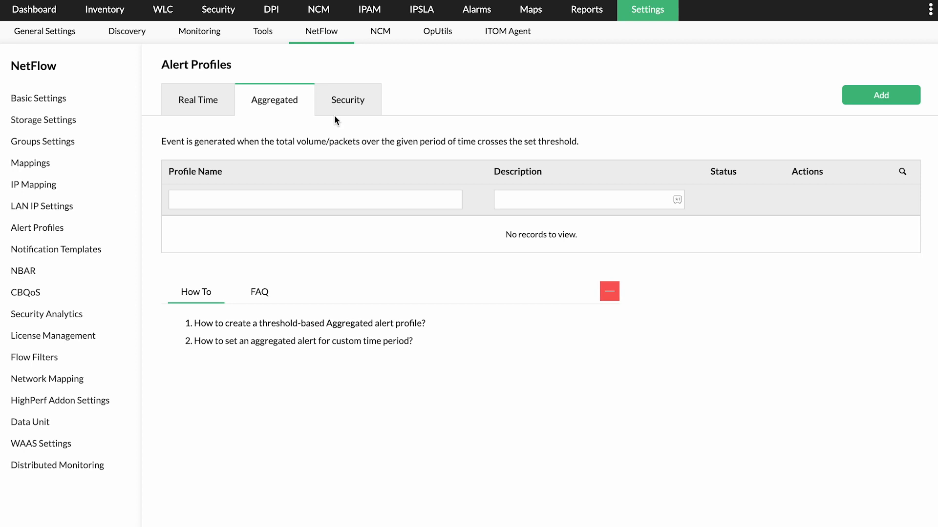
left_click(348, 99)
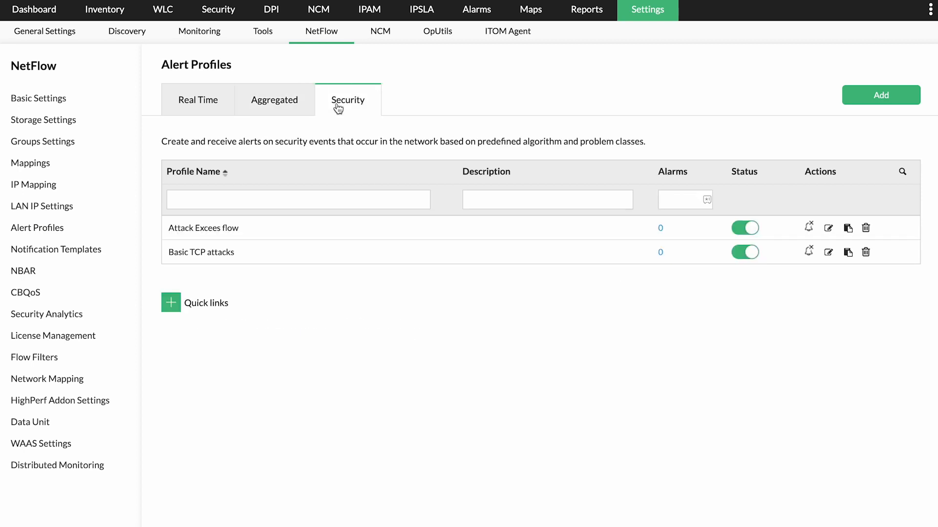